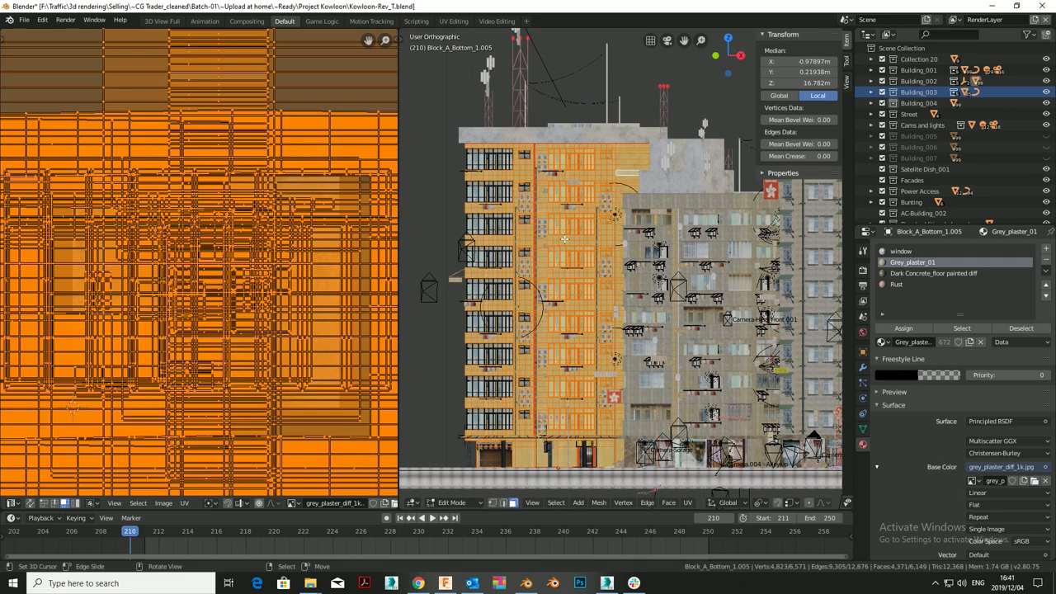
- Project the selected facade UVs from the current view onto the plaster texture
key(s)
text(5)
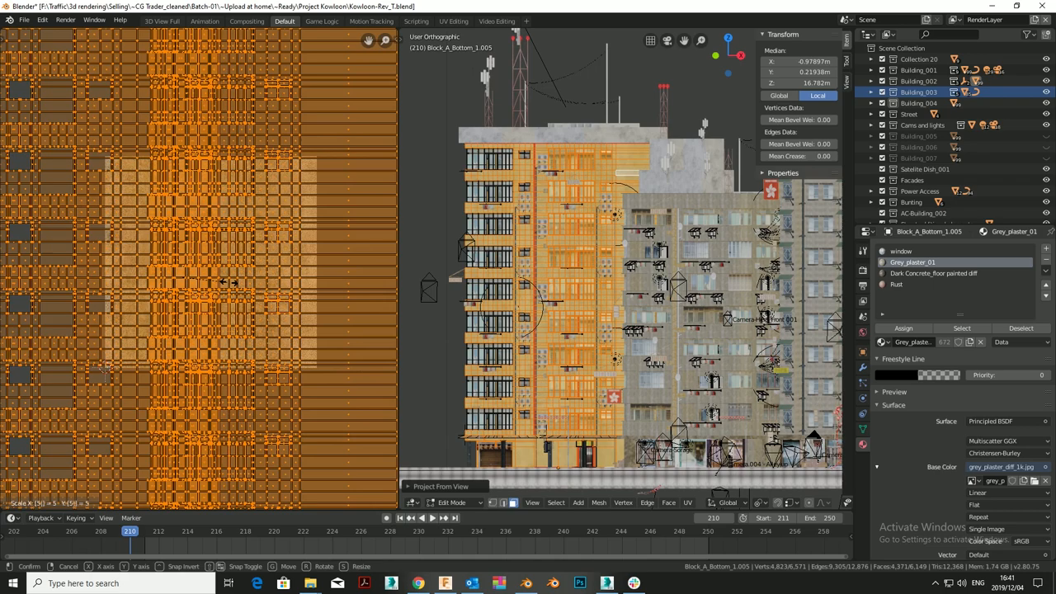
key(Tab)
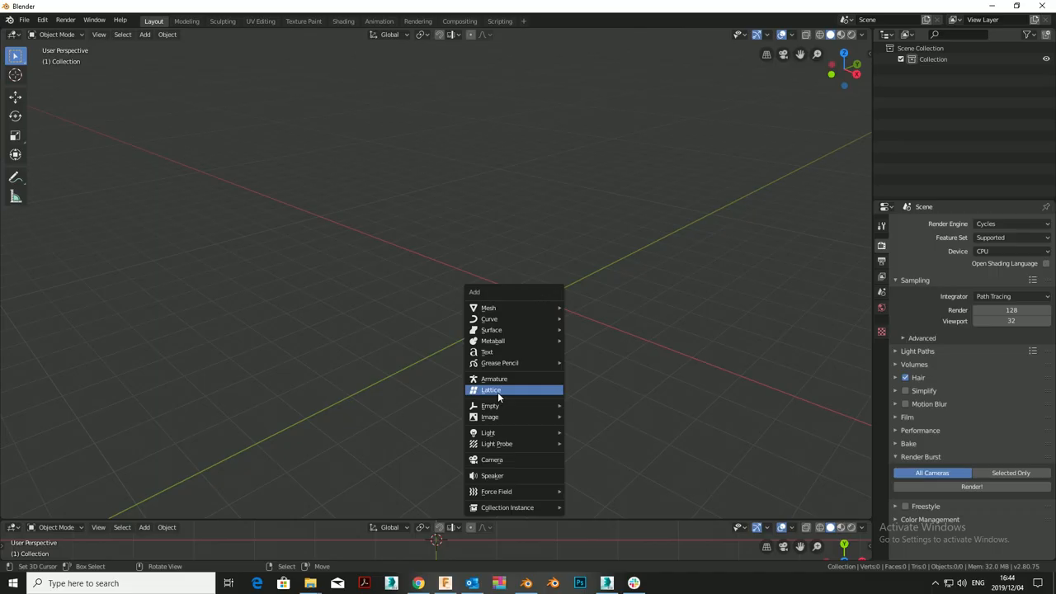
- Import the roller-shutter shop entrance photo as an image plane
click(488, 416)
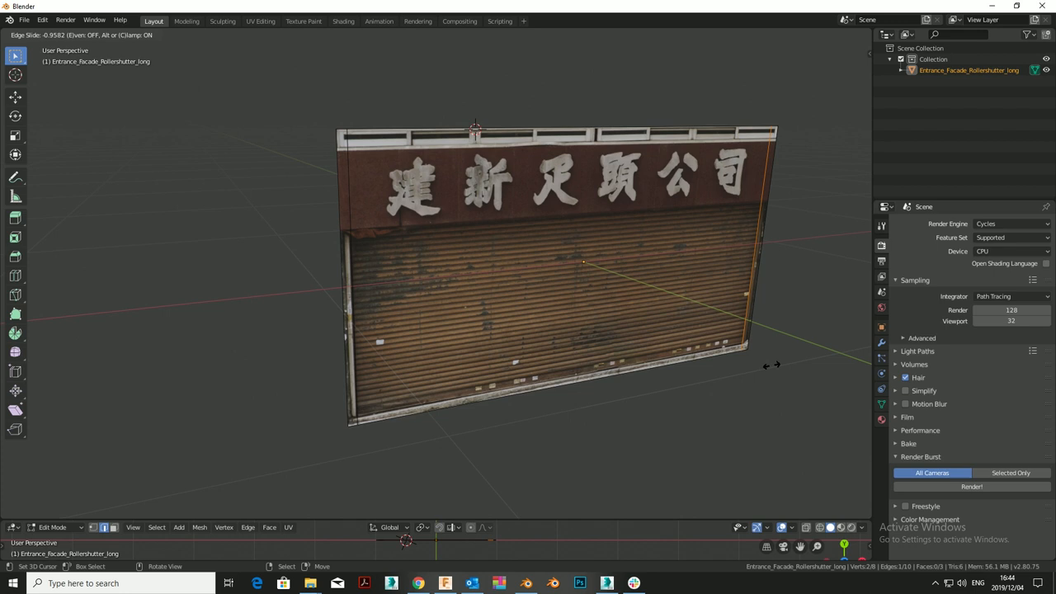
- Confirm the edge slide reshaping the roller-shutter entrance plane
click(382, 147)
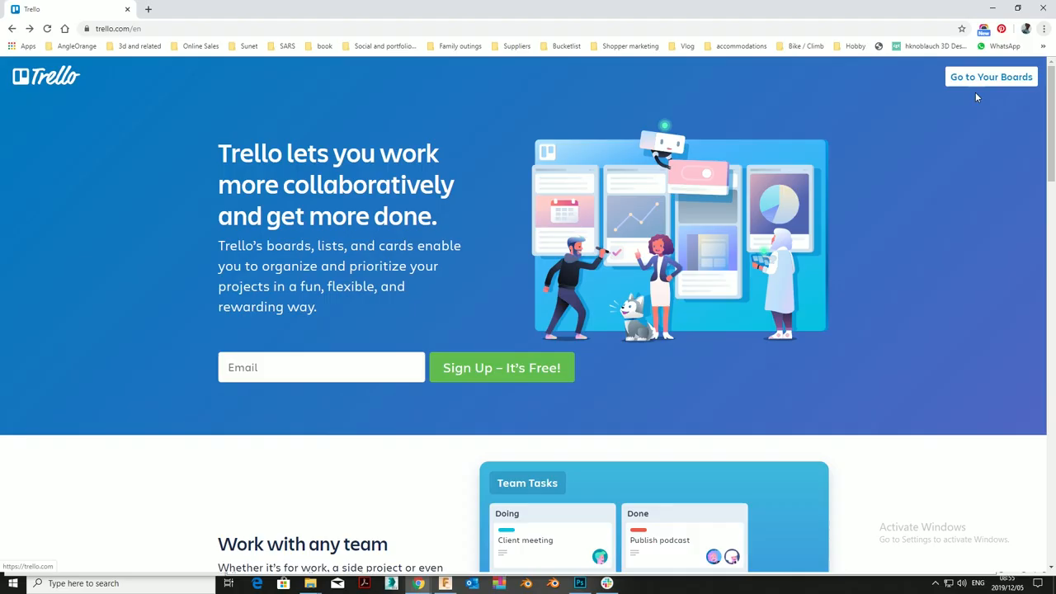
- Go to the Trello boards overview and pick a board from the starred and personal lists
click(990, 78)
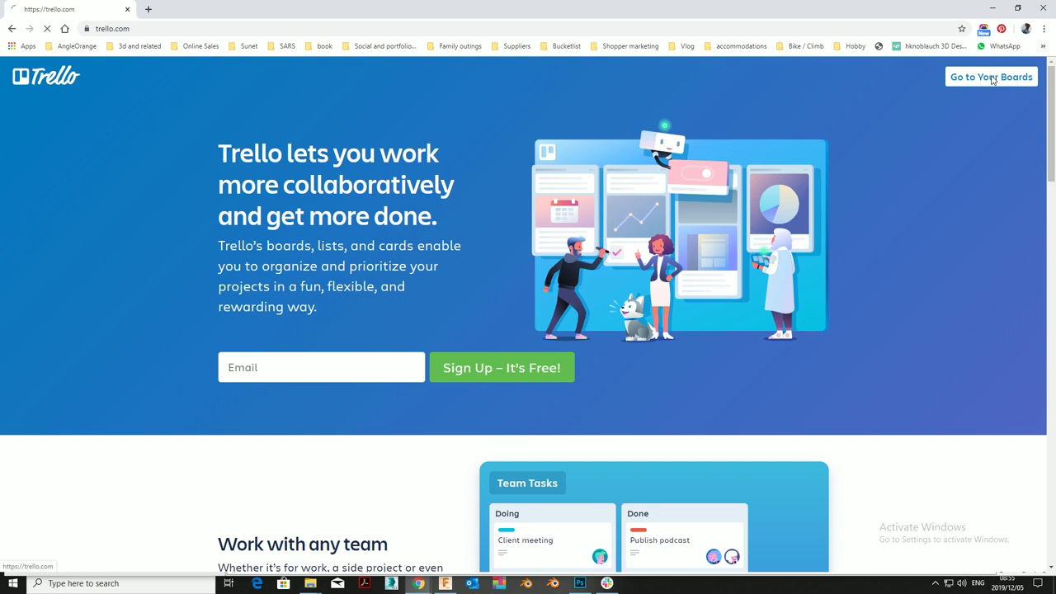
click(990, 78)
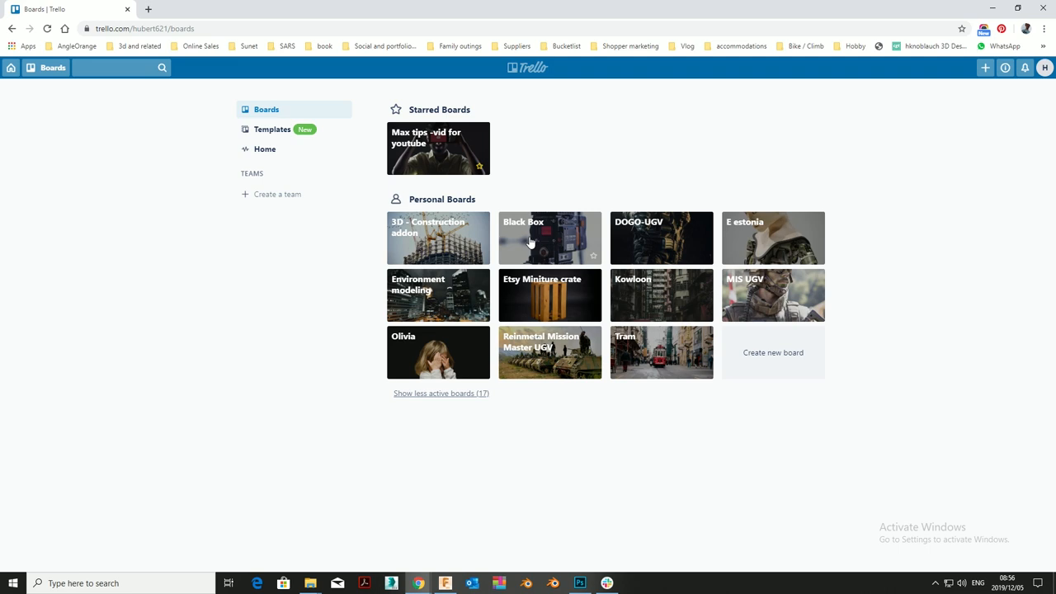
click(660, 295)
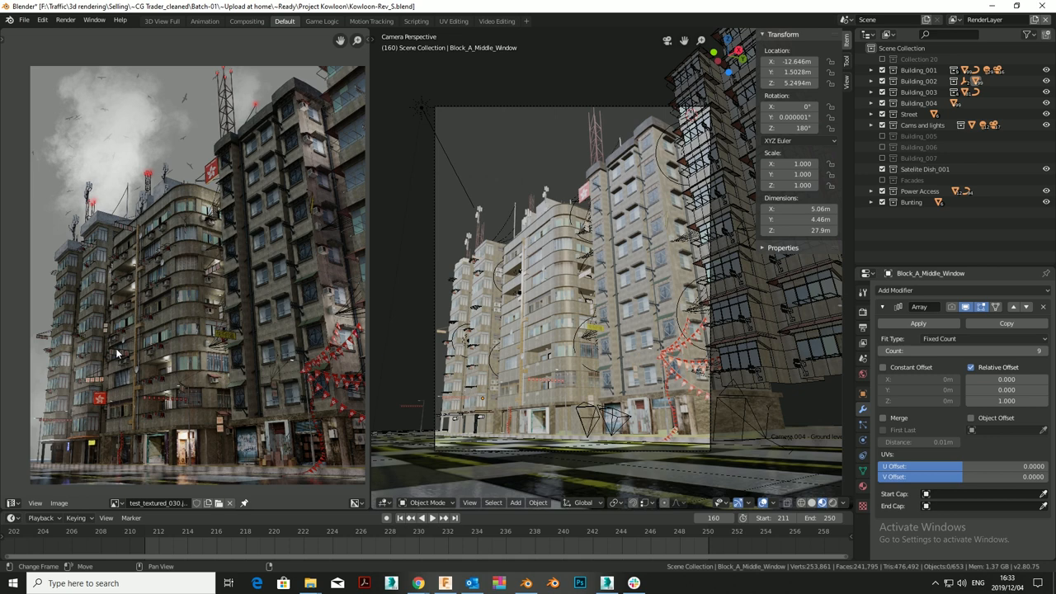
mouse_move(475, 398)
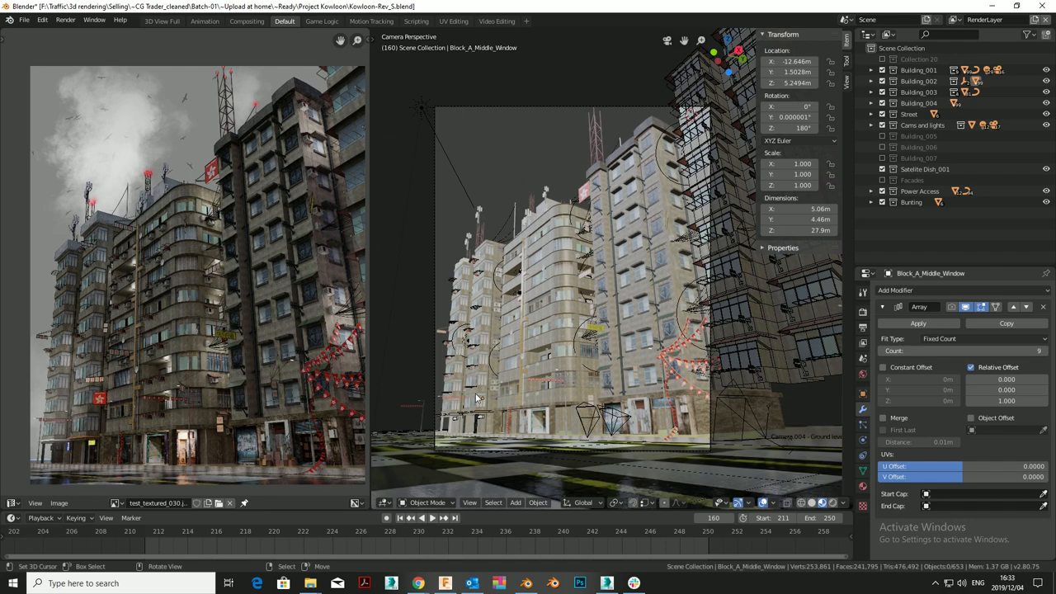